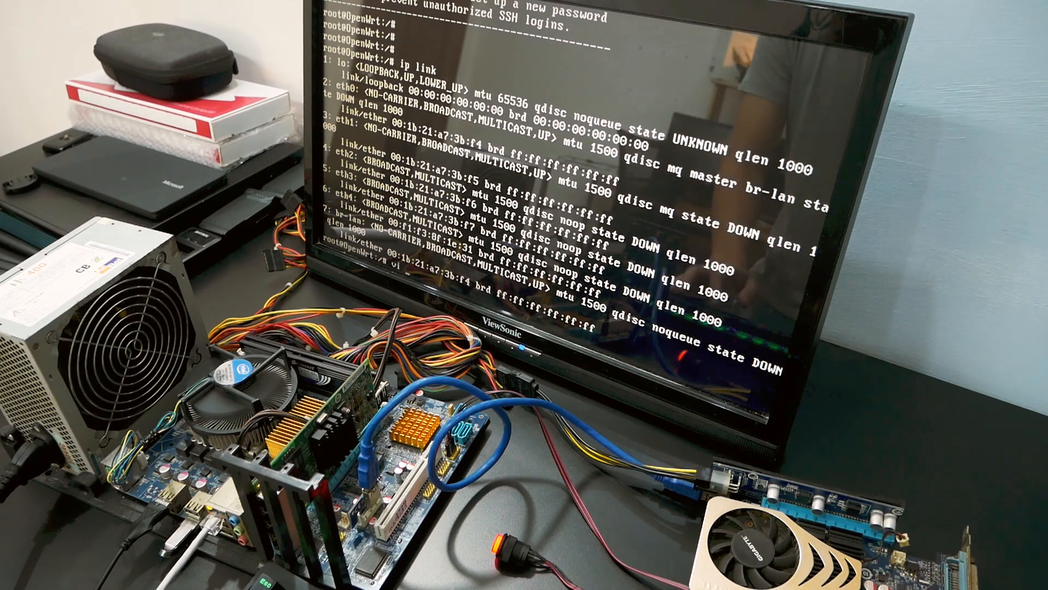
Step: Open the network configuration file /etc/config/network in vi
type("/etc/config")
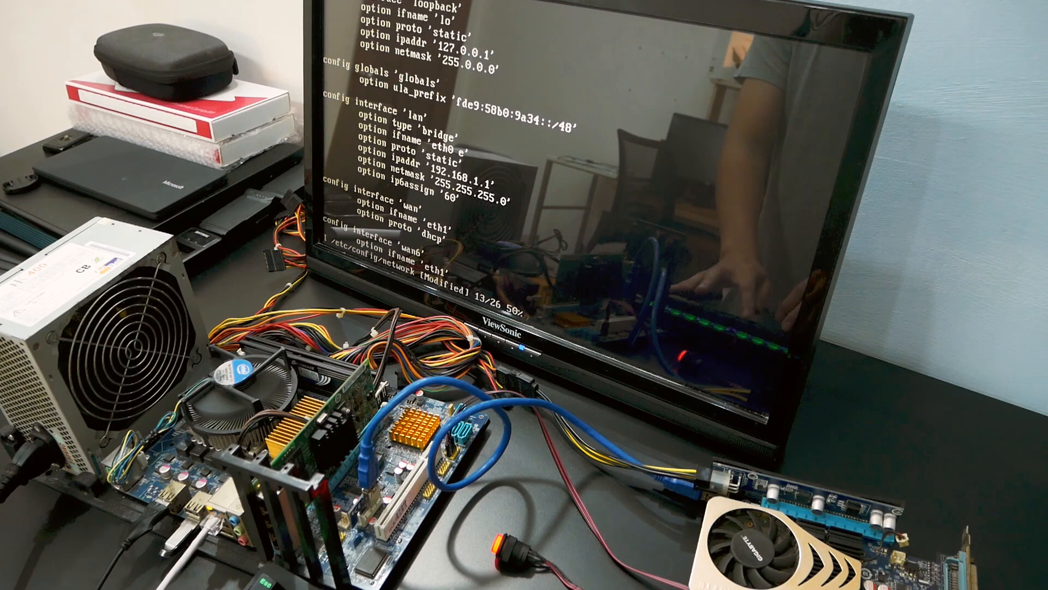
type("eth1")
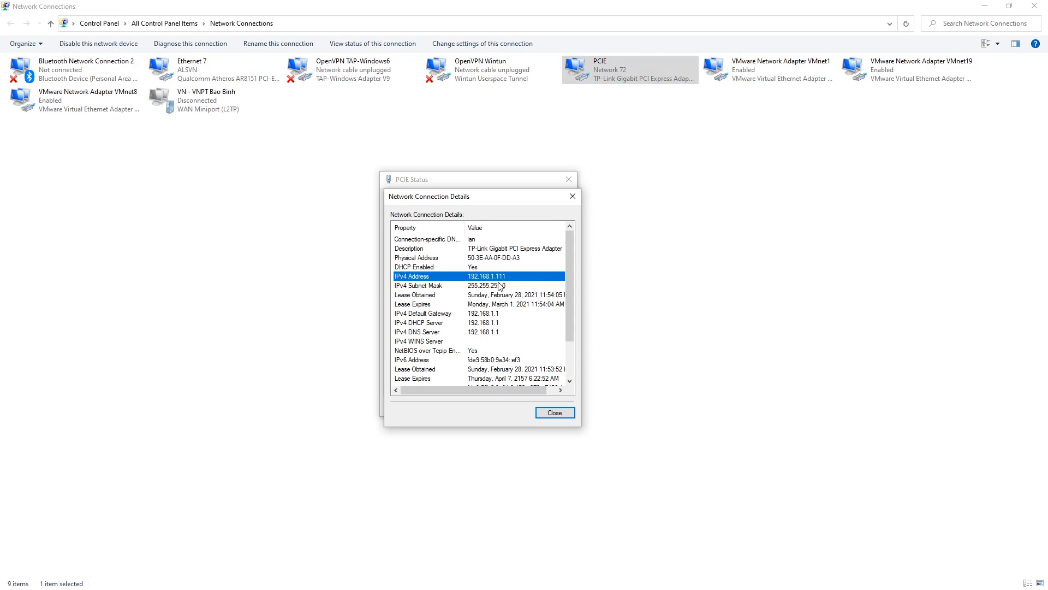
mouse_move(564, 208)
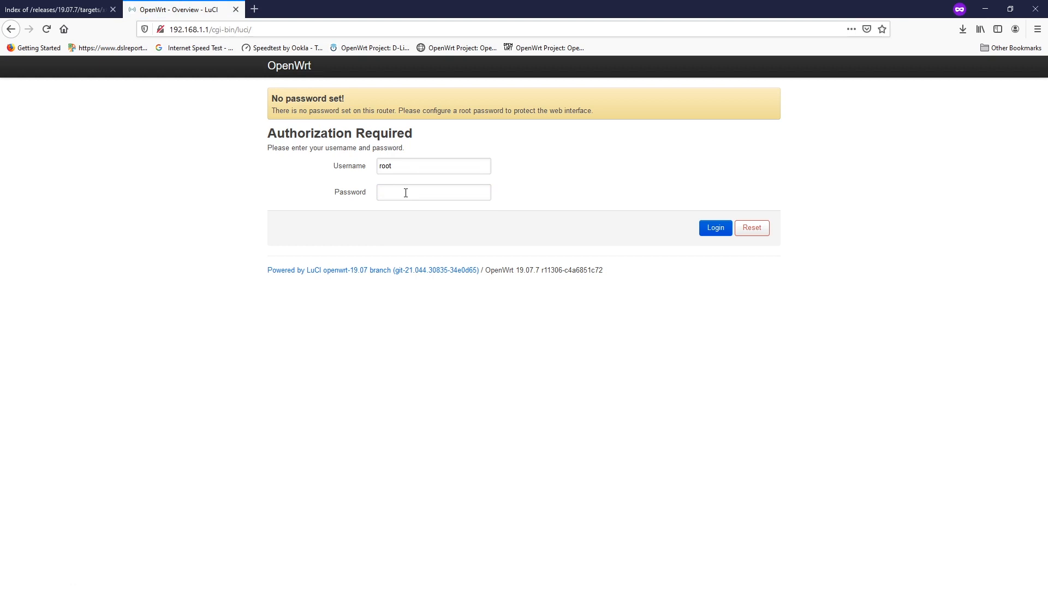
Step: Log in to LuCI as root with an empty password and scroll the status overview
left_click(716, 227)
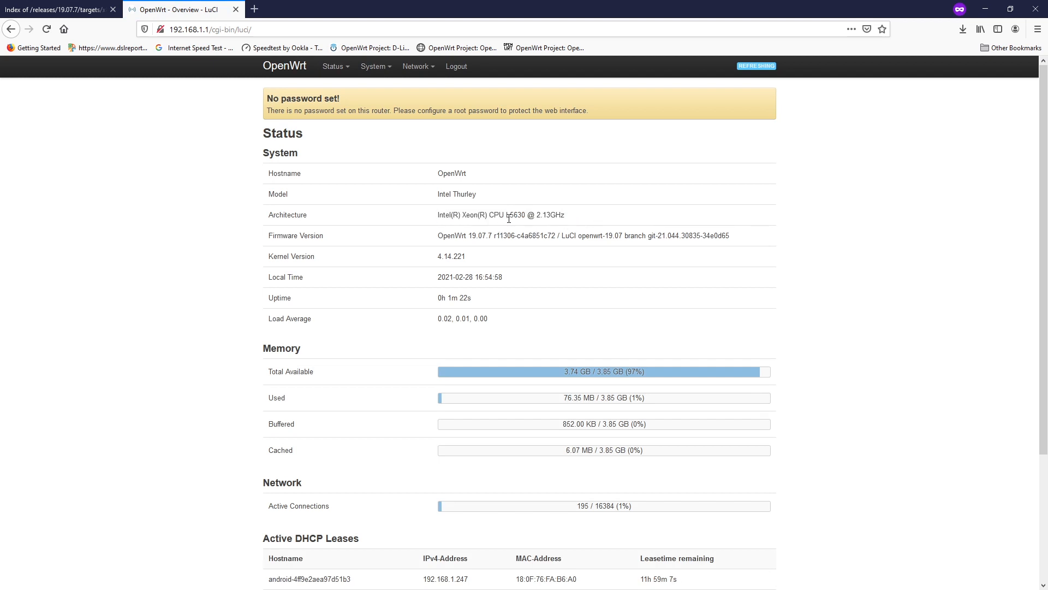
mouse_move(631, 220)
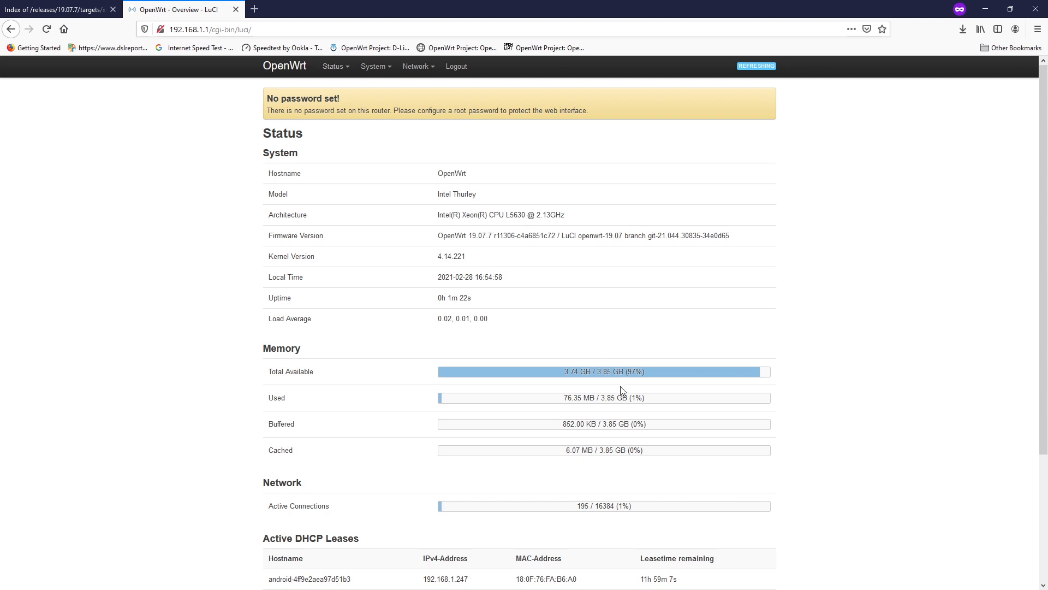
scroll("down", 3)
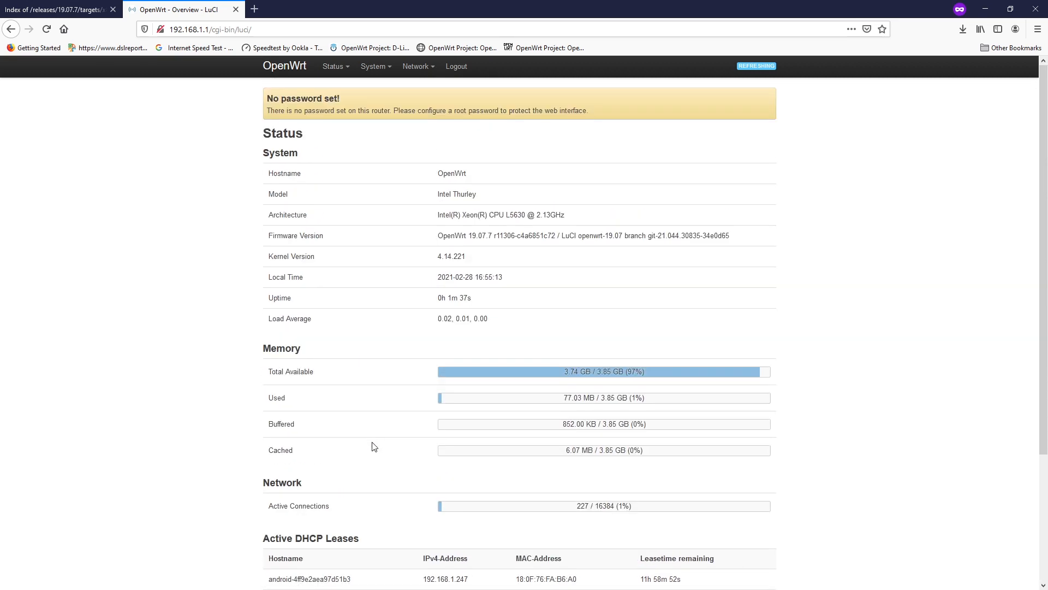
Step: Check LAN's Physical Settings list eth0–eth3 in the bridge, then dismiss without saving
left_click(416, 66)
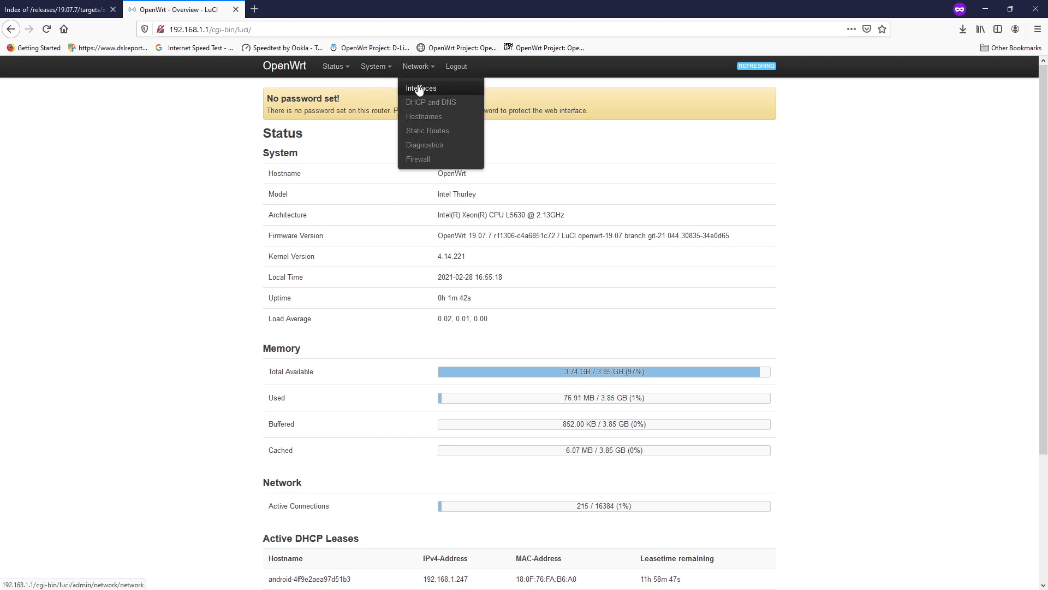
mouse_move(423, 93)
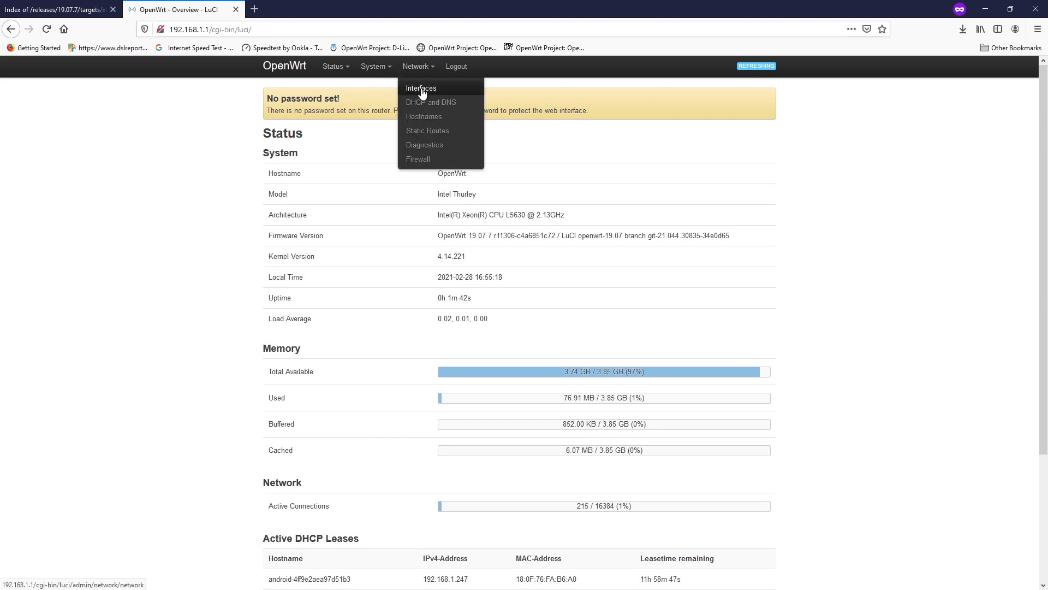
left_click(421, 88)
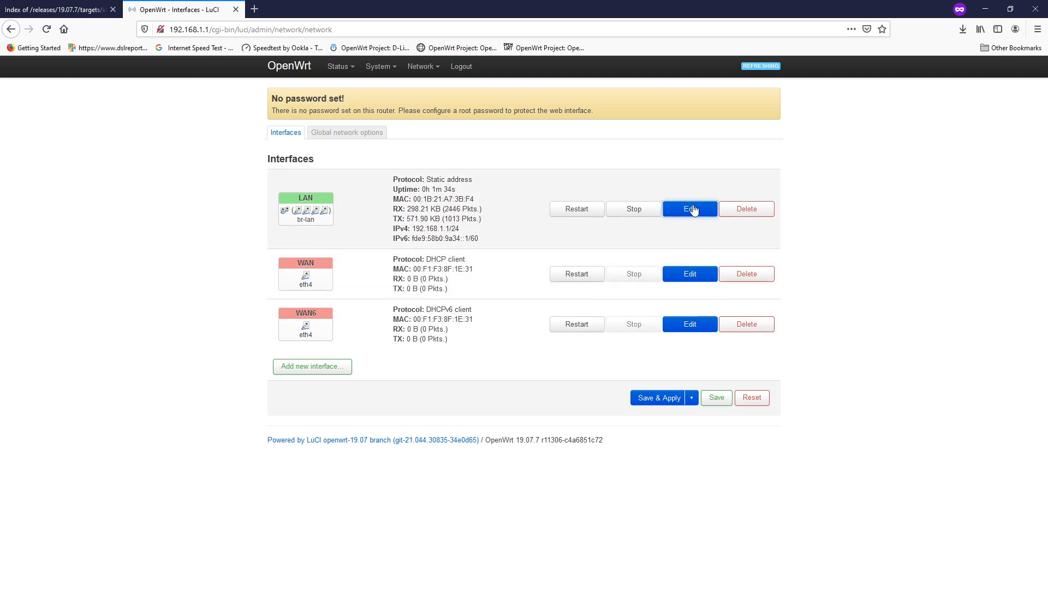
left_click(690, 208)
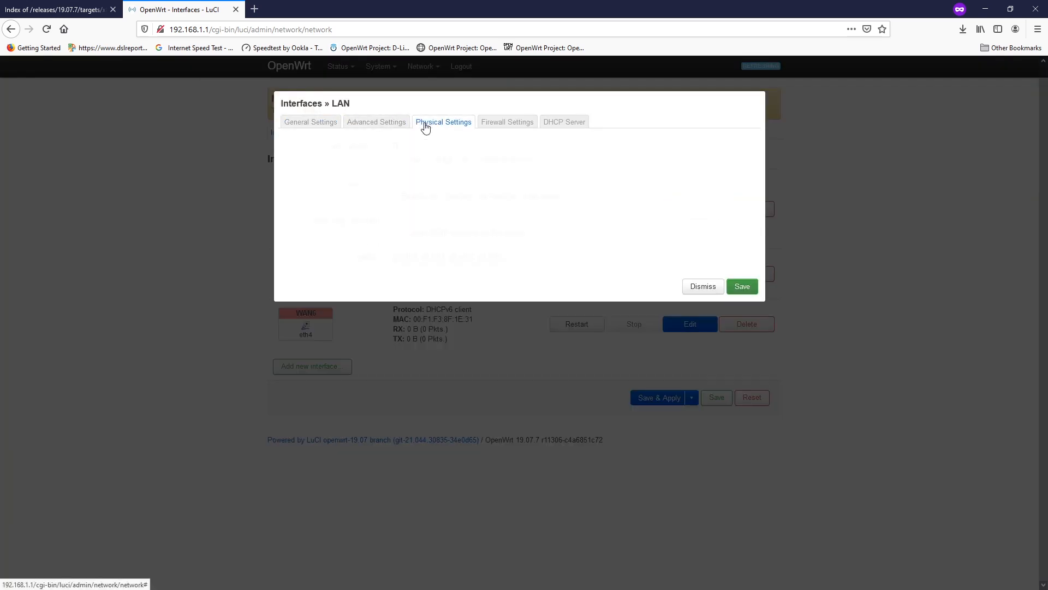
left_click(443, 121)
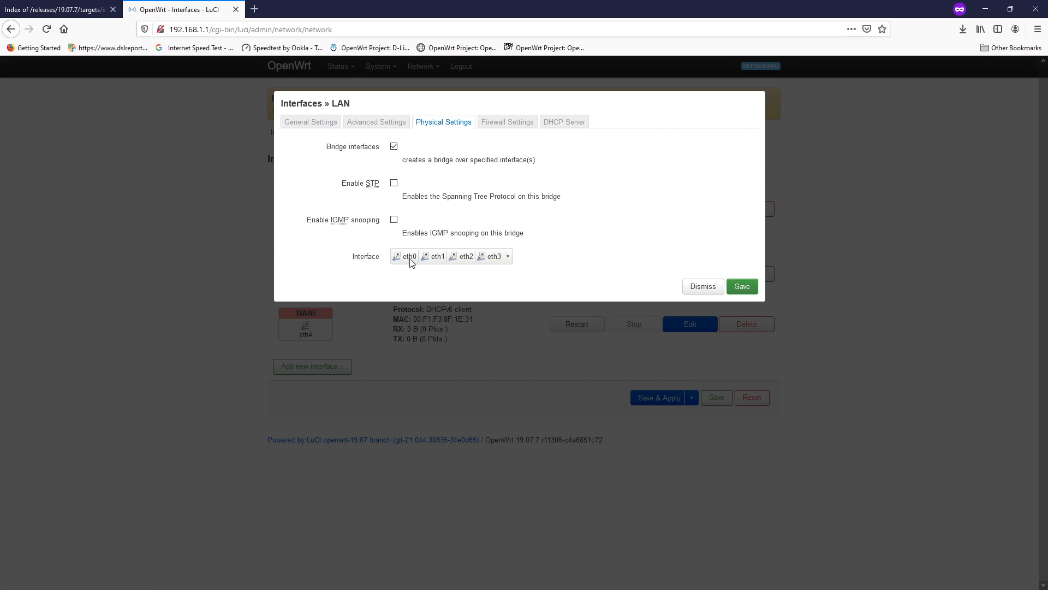
mouse_move(491, 262)
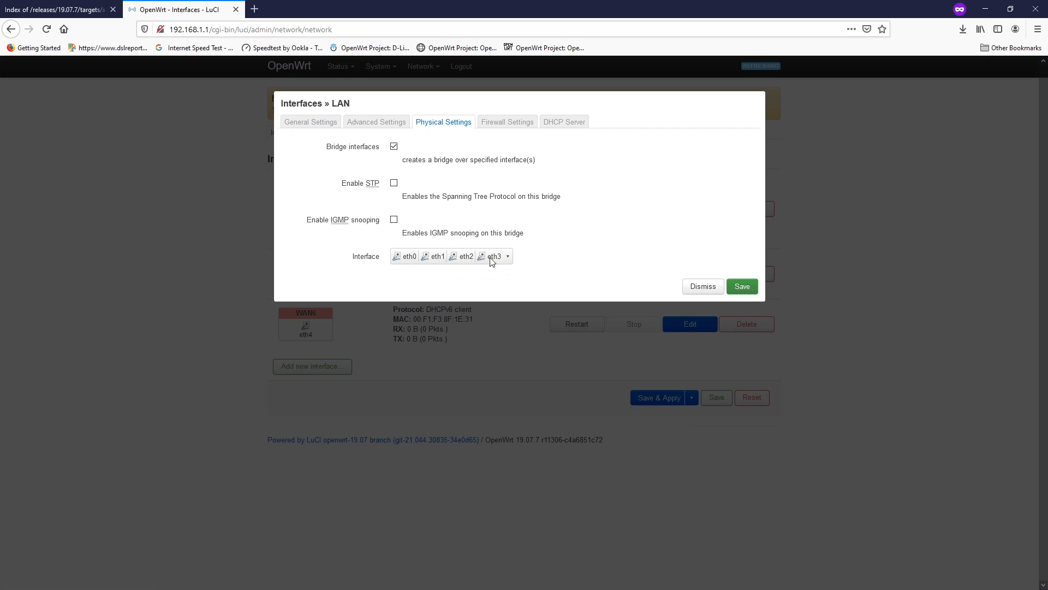
left_click(509, 256)
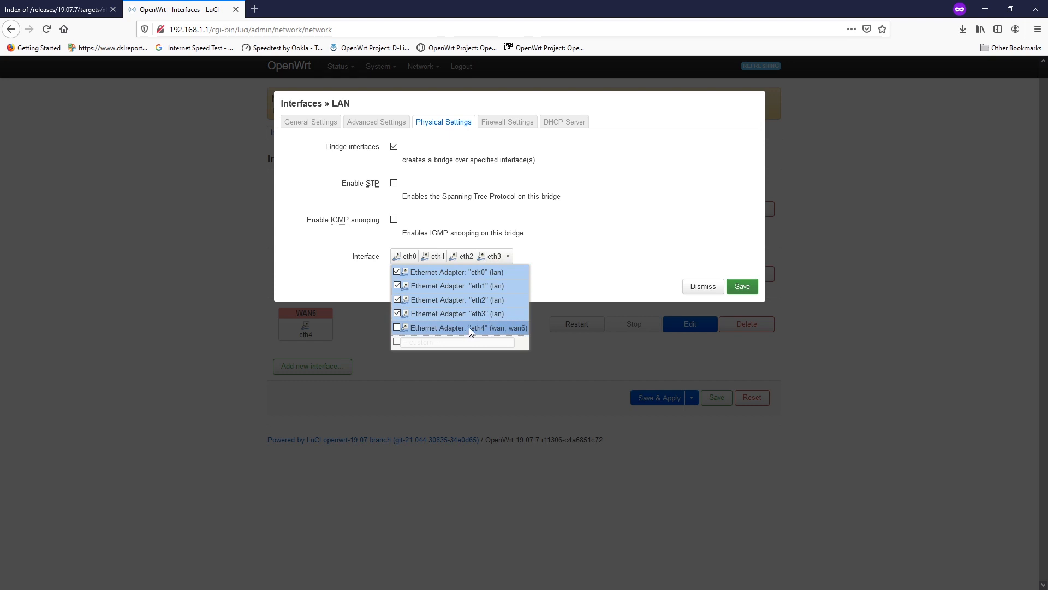
mouse_move(463, 278)
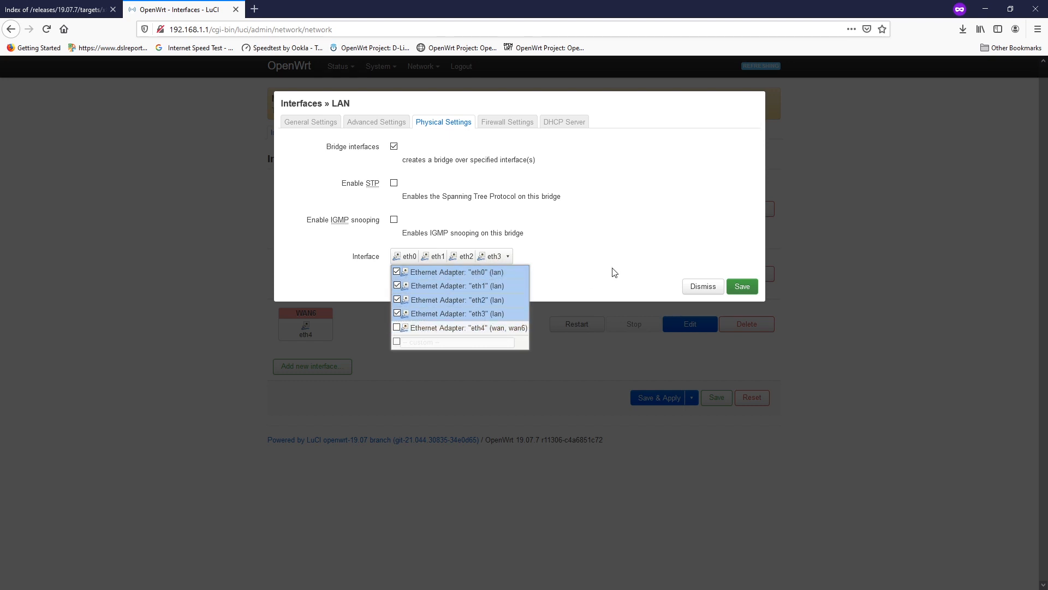
left_click(703, 286)
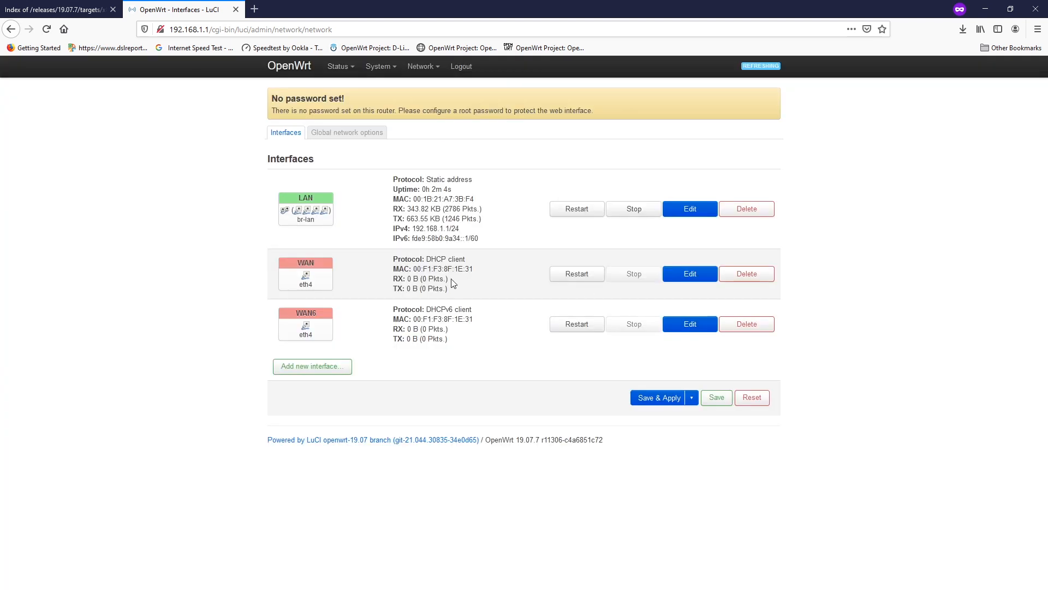
mouse_move(345, 288)
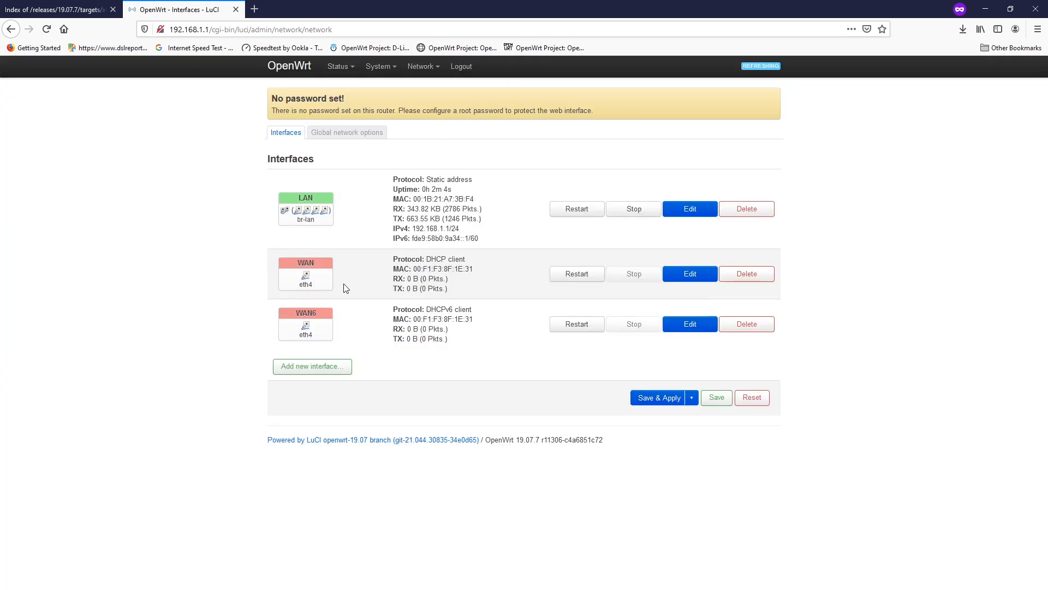
mouse_move(367, 287)
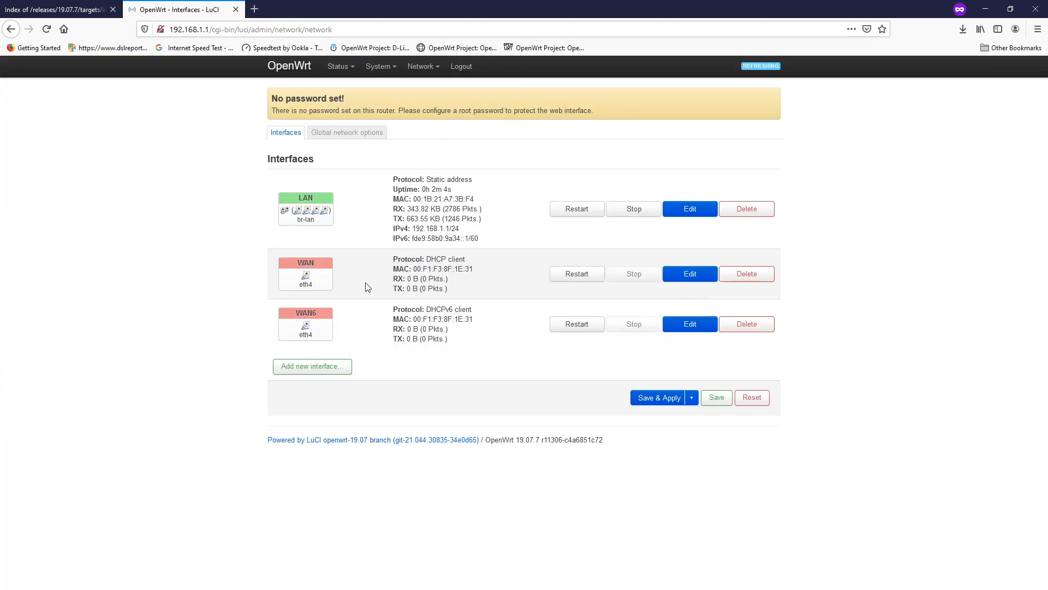
left_click(378, 66)
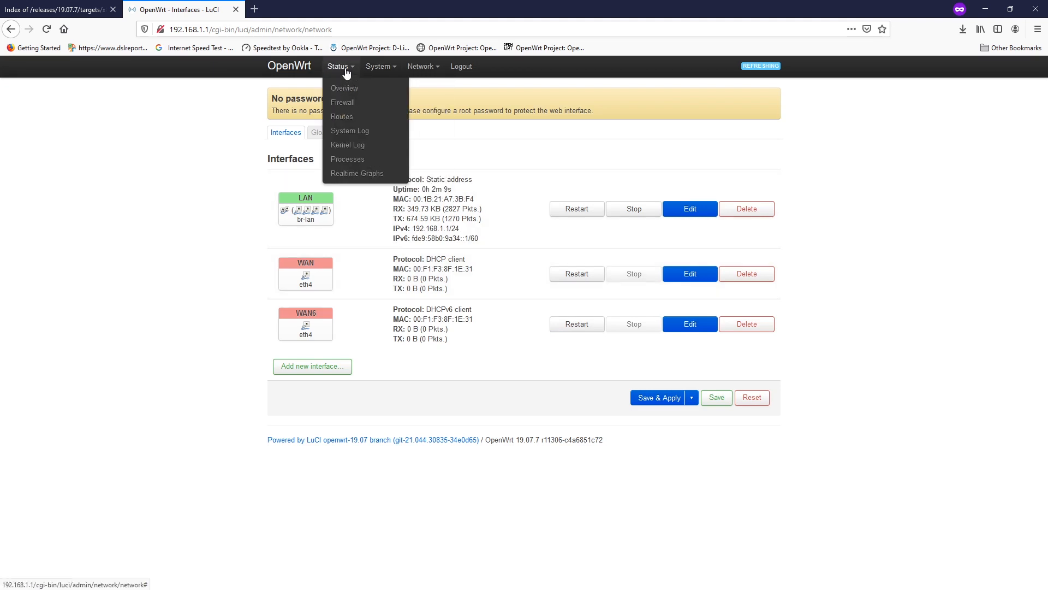
Step: In a new tab, go to youtube.com/VanTechCorner and browse the channel page
left_click(506, 149)
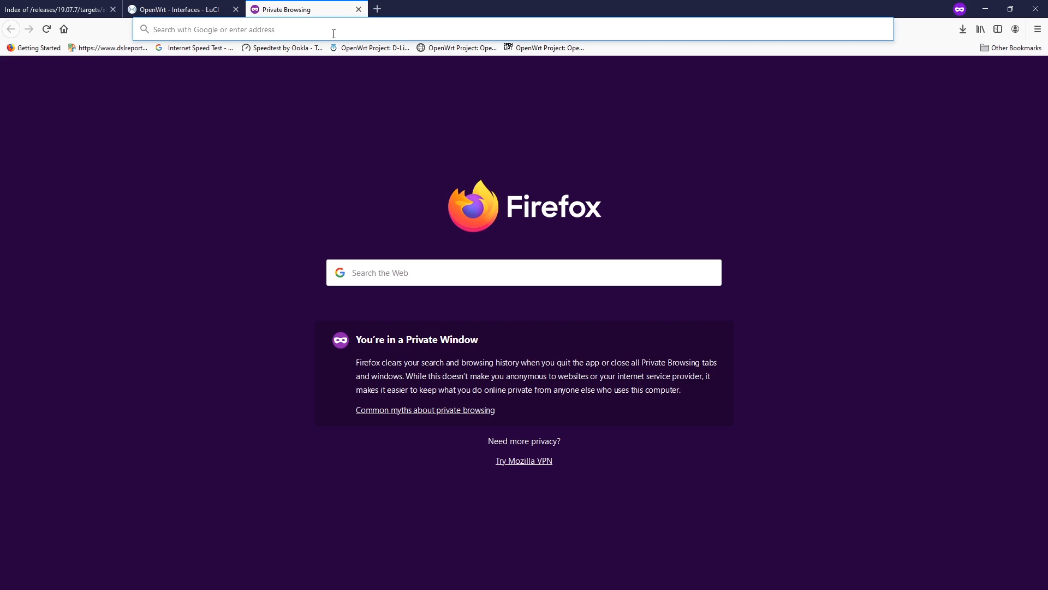
type("youtube.com/VanTechCorner")
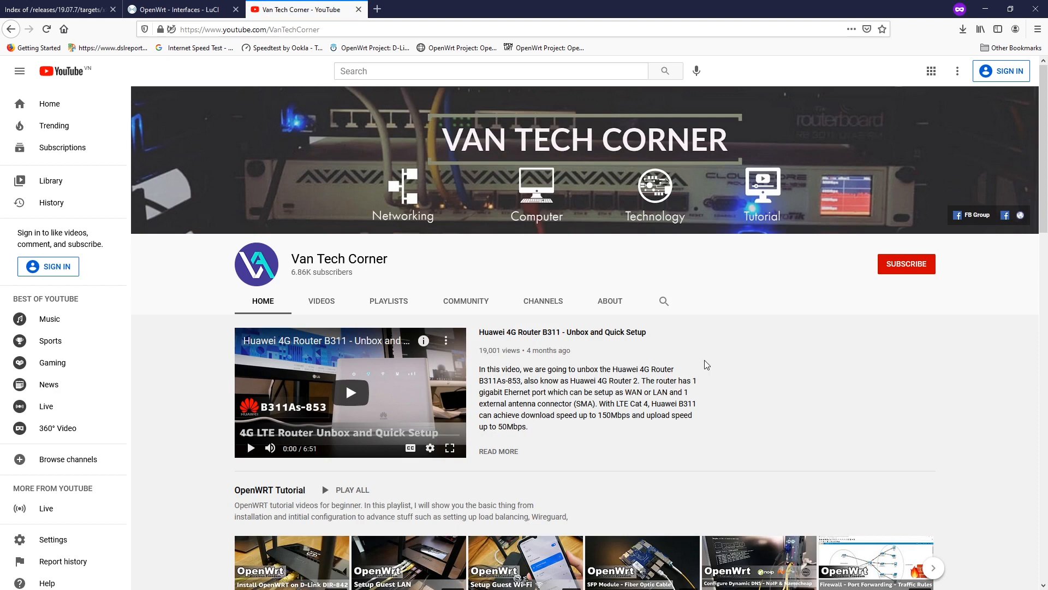
scroll("down", 3)
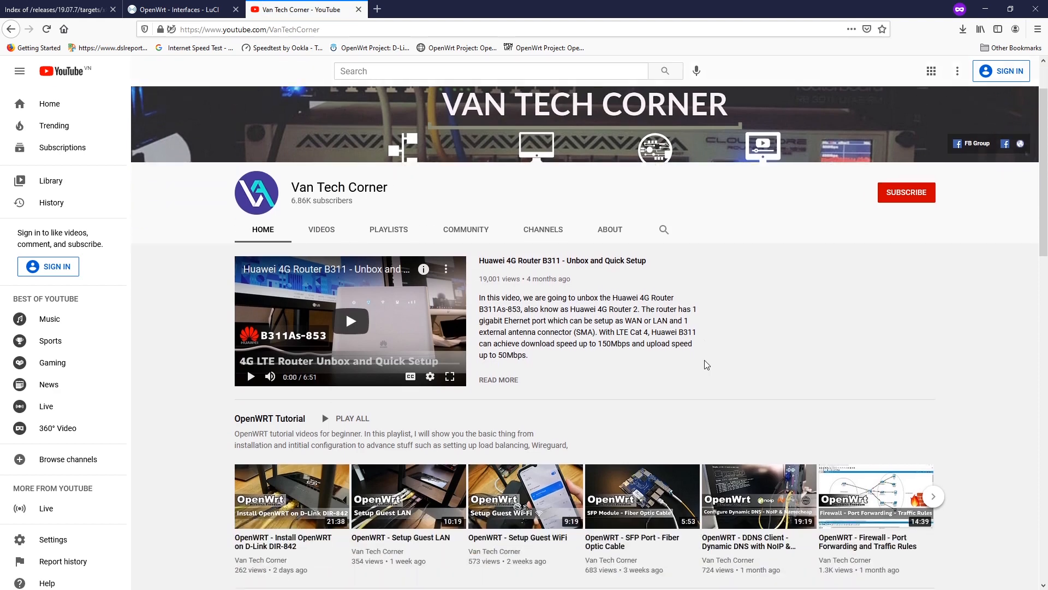
scroll("down", 3)
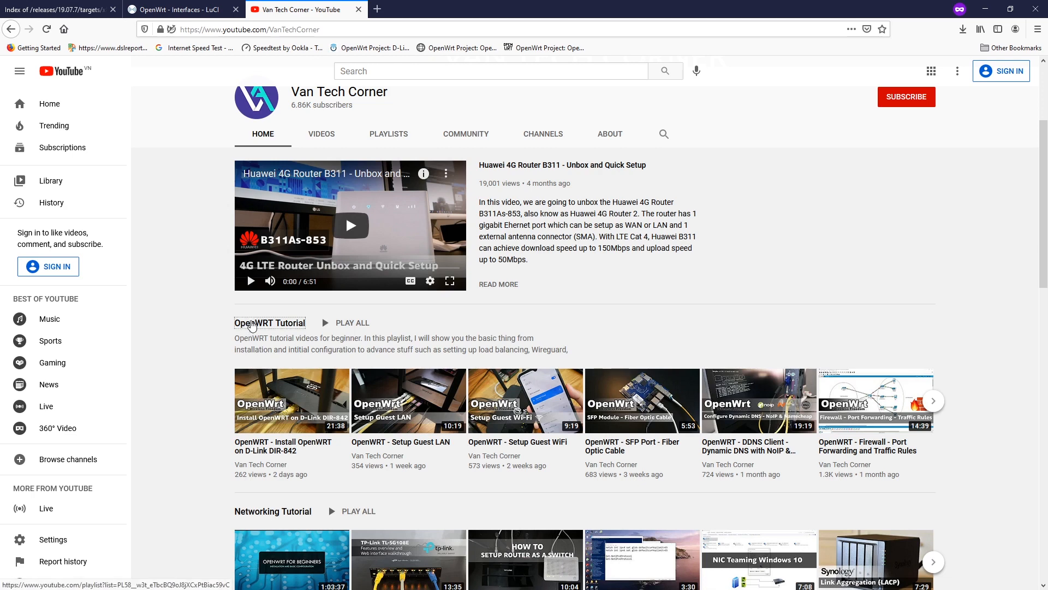
Step: Open the OpenWRT Tutorial playlist and scroll through its 38 videos
left_click(270, 322)
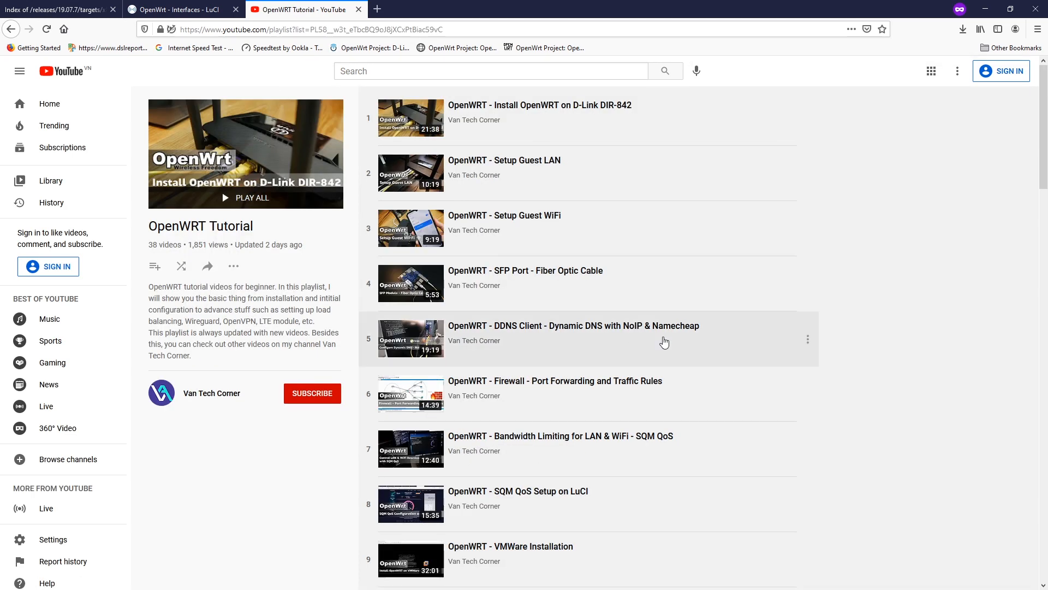
scroll("down", 3)
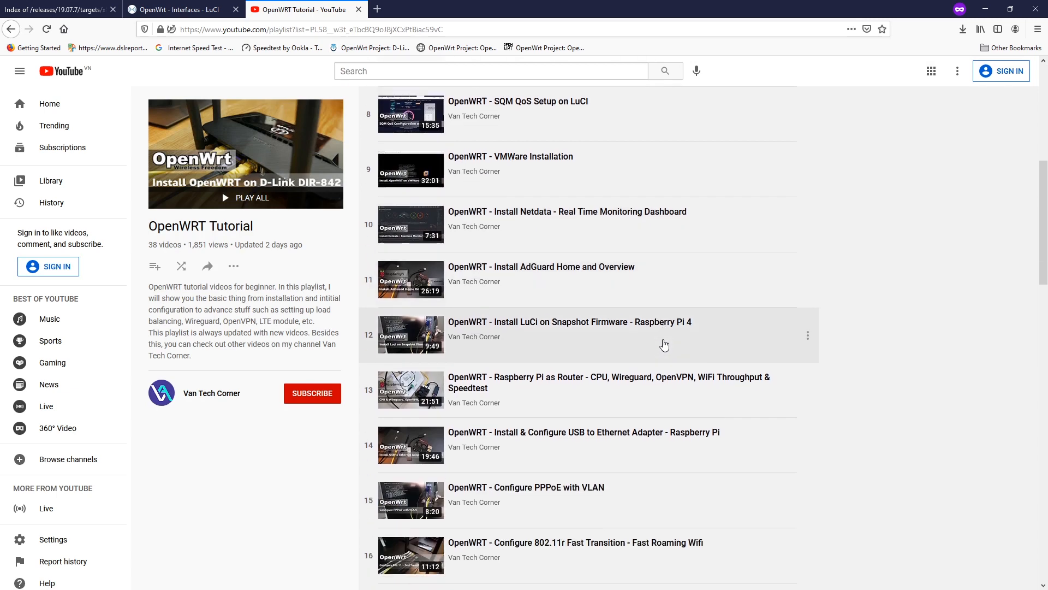
scroll("down", 3)
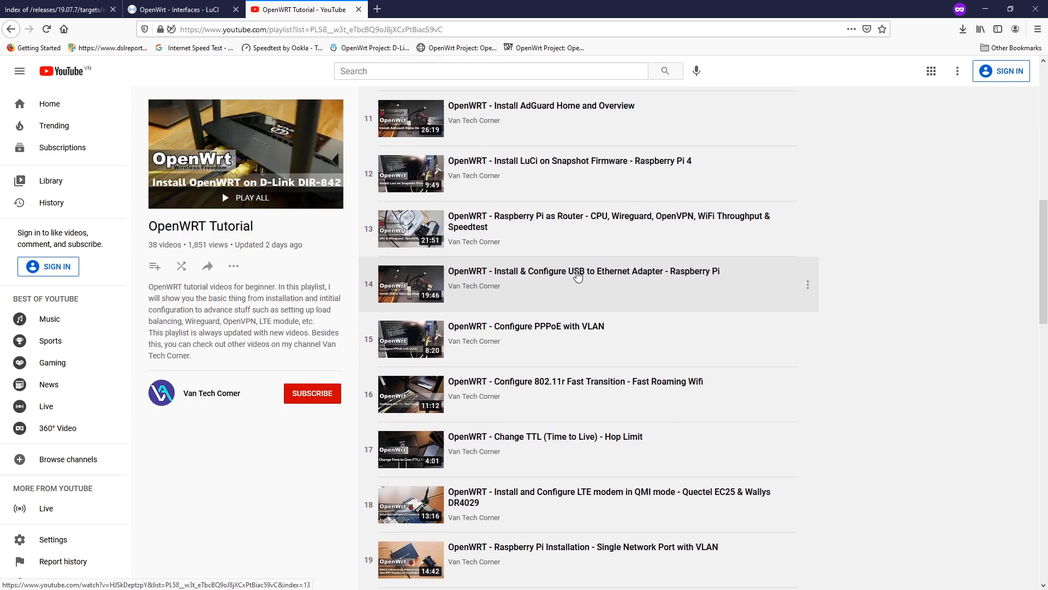
scroll("down", 3)
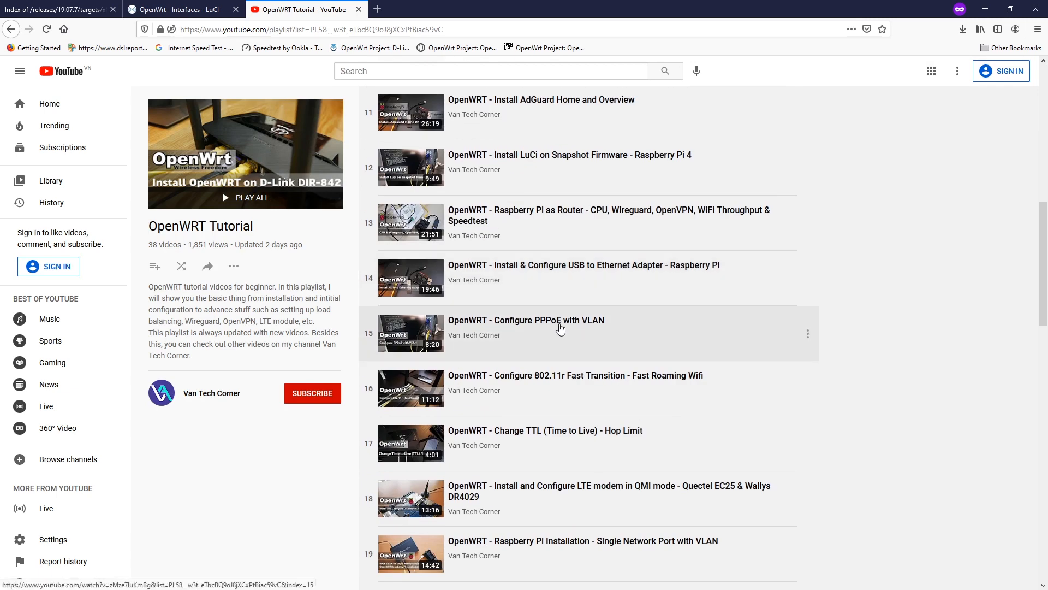
mouse_move(561, 329)
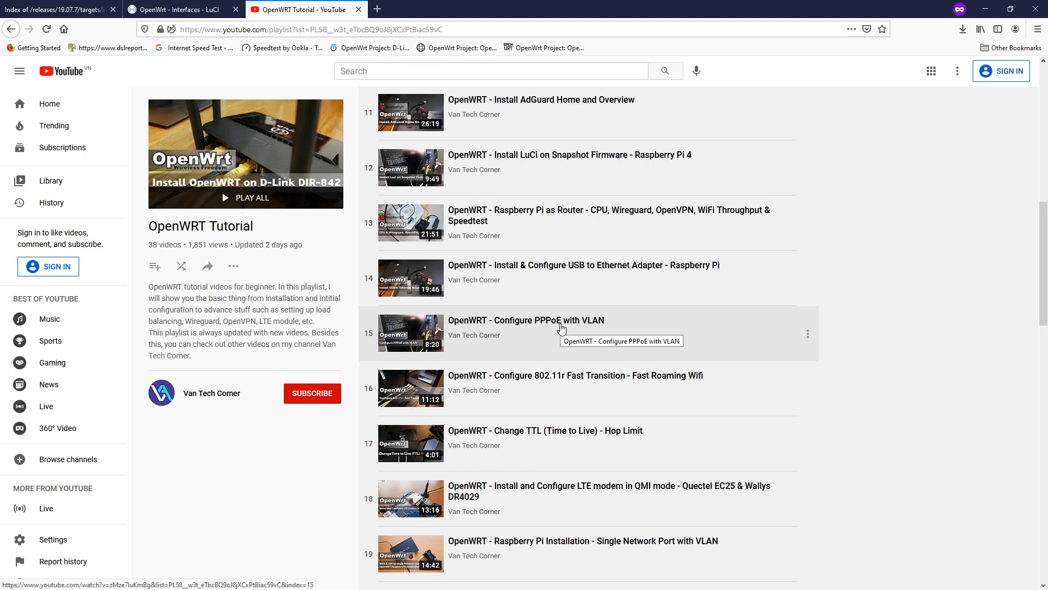